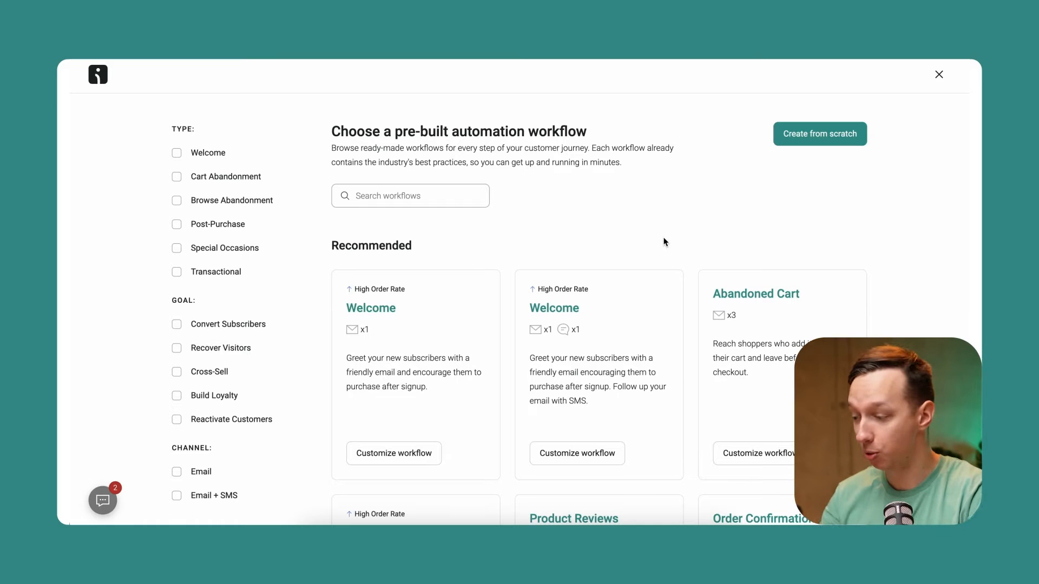
pyautogui.moveTo(233, 125)
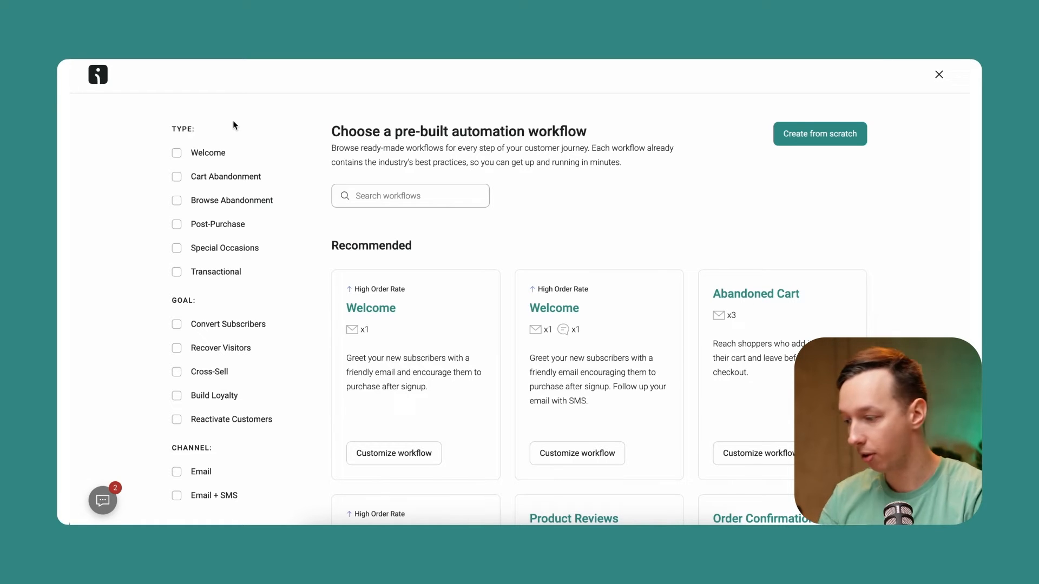
pyautogui.moveTo(227, 123)
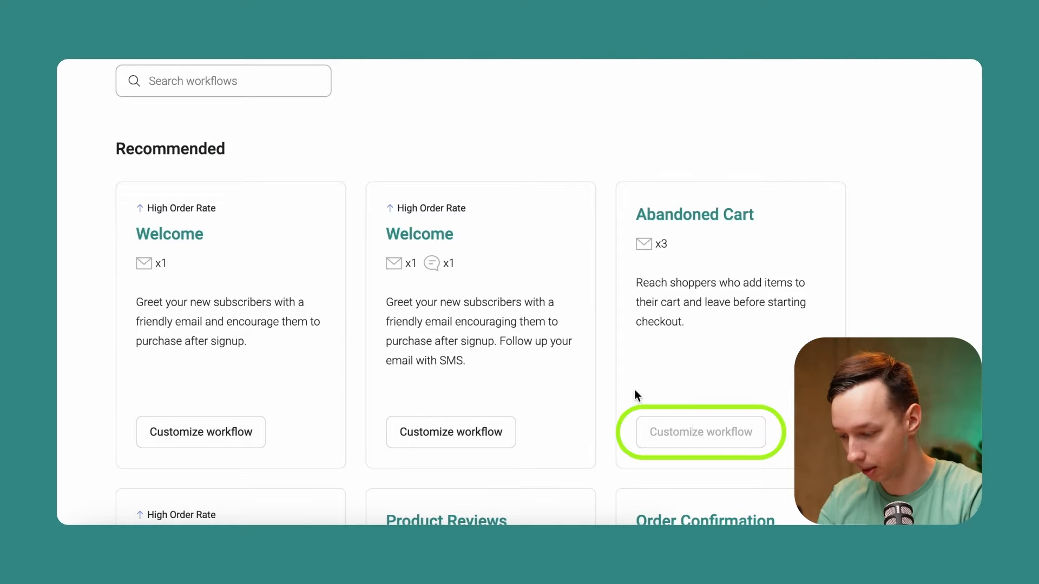
# - Start a workflow from the Abandoned Cart template and open its add-to-cart trigger settings
pyautogui.click(699, 432)
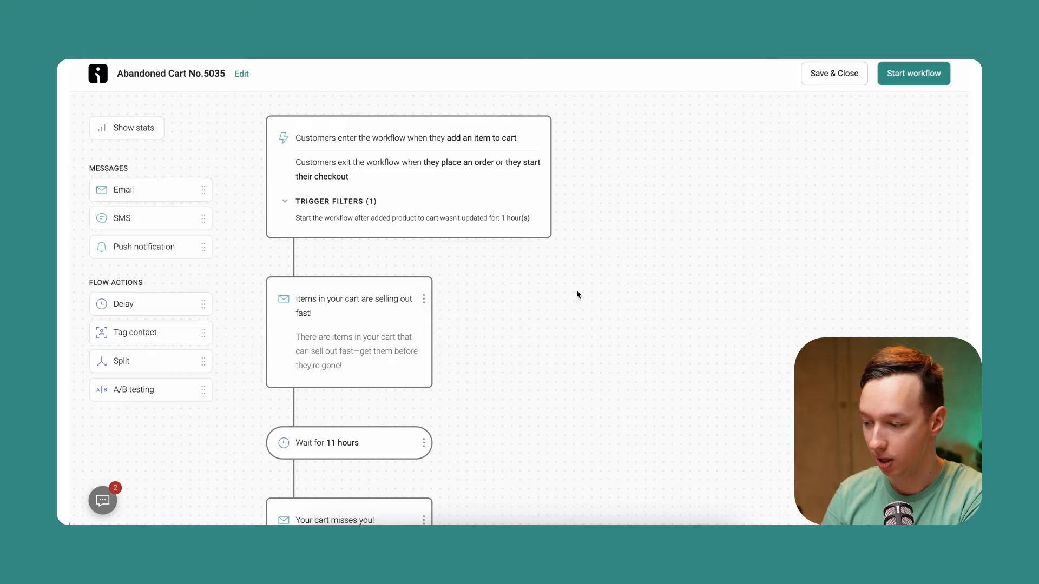
pyautogui.moveTo(577, 316)
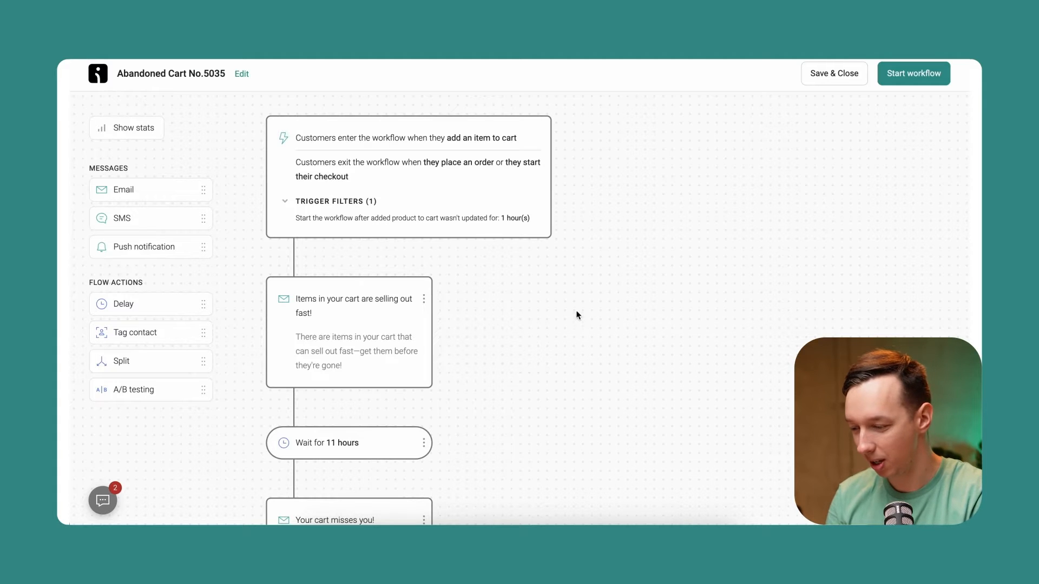
pyautogui.scroll(-3)
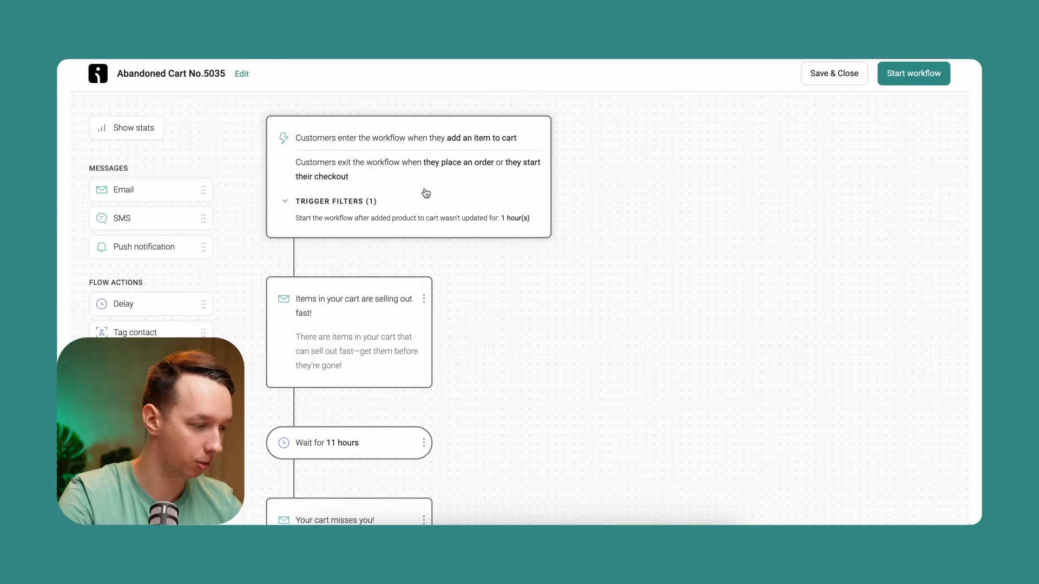
pyautogui.click(408, 138)
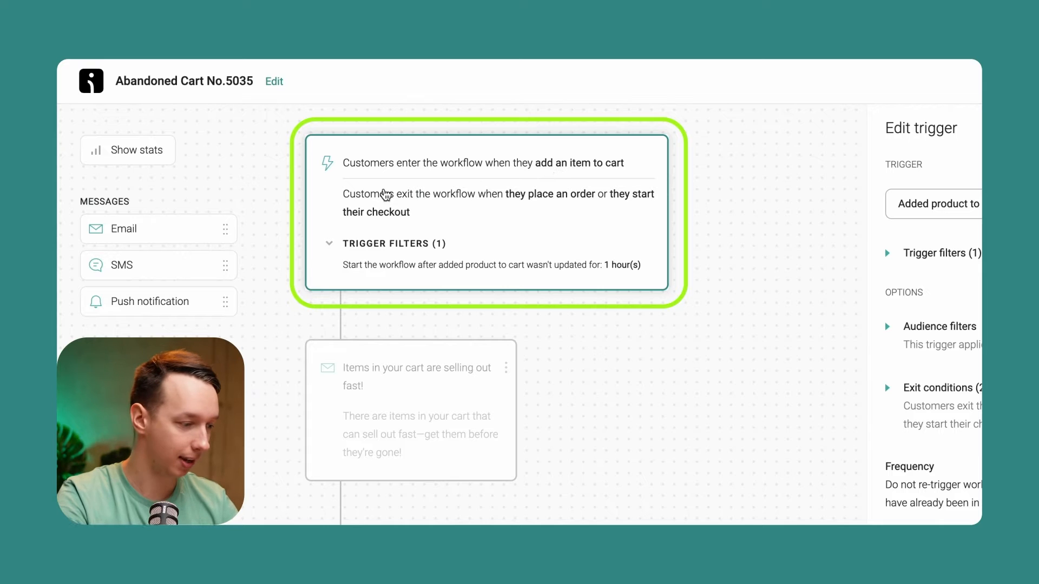
pyautogui.moveTo(435, 209)
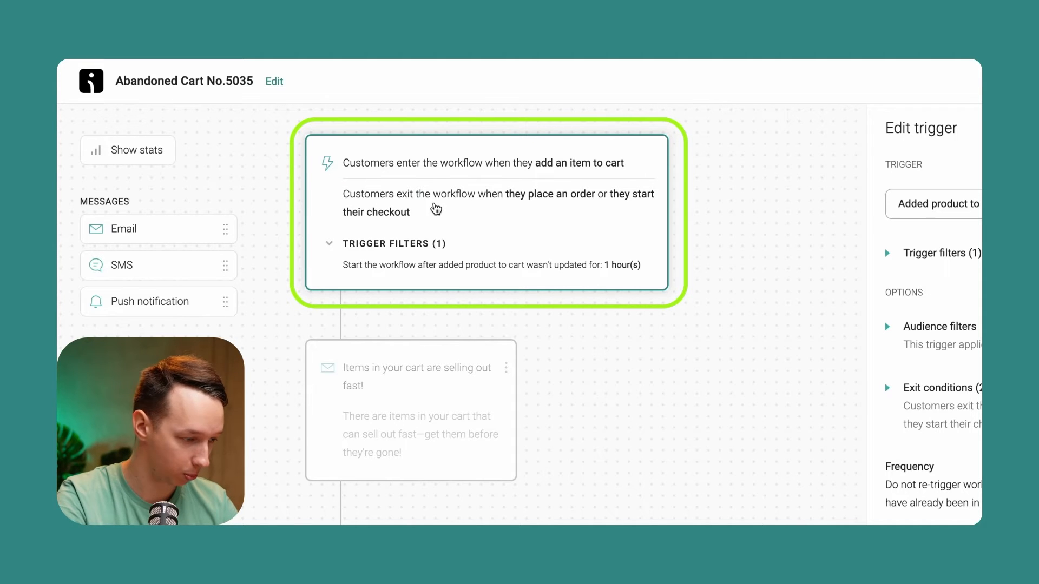
pyautogui.moveTo(517, 218)
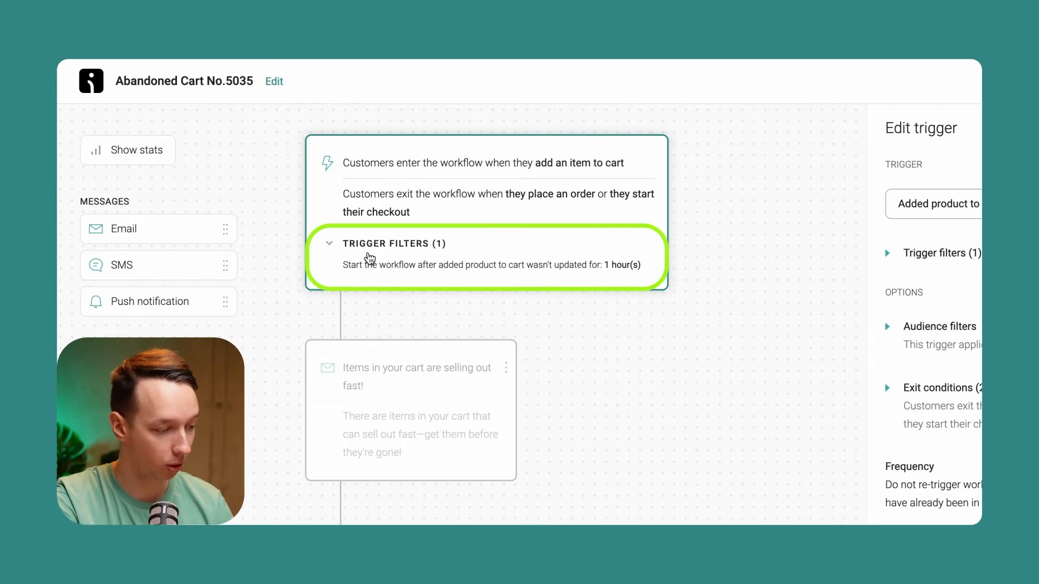
pyautogui.moveTo(359, 277)
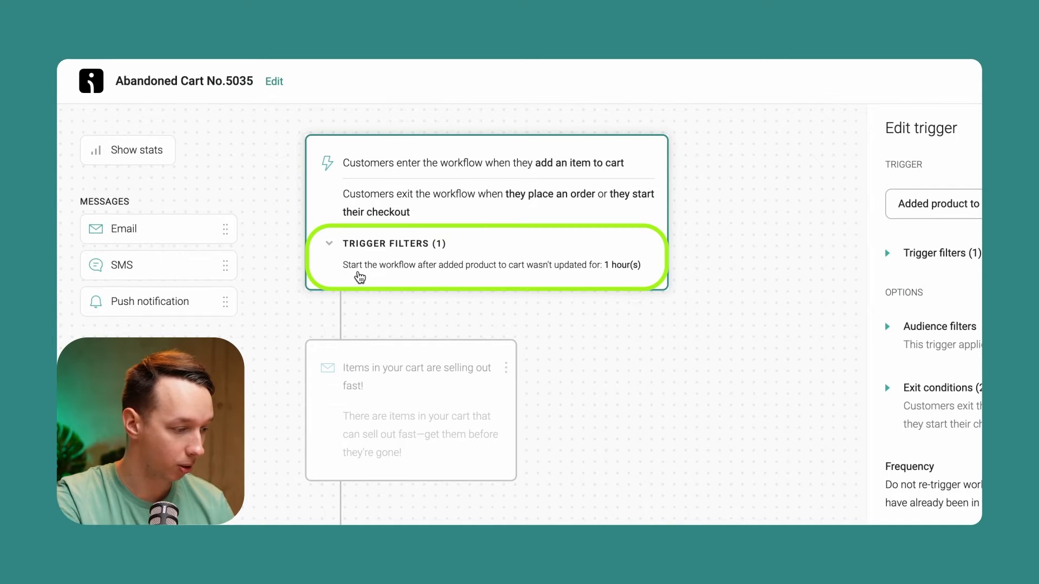
pyautogui.moveTo(530, 275)
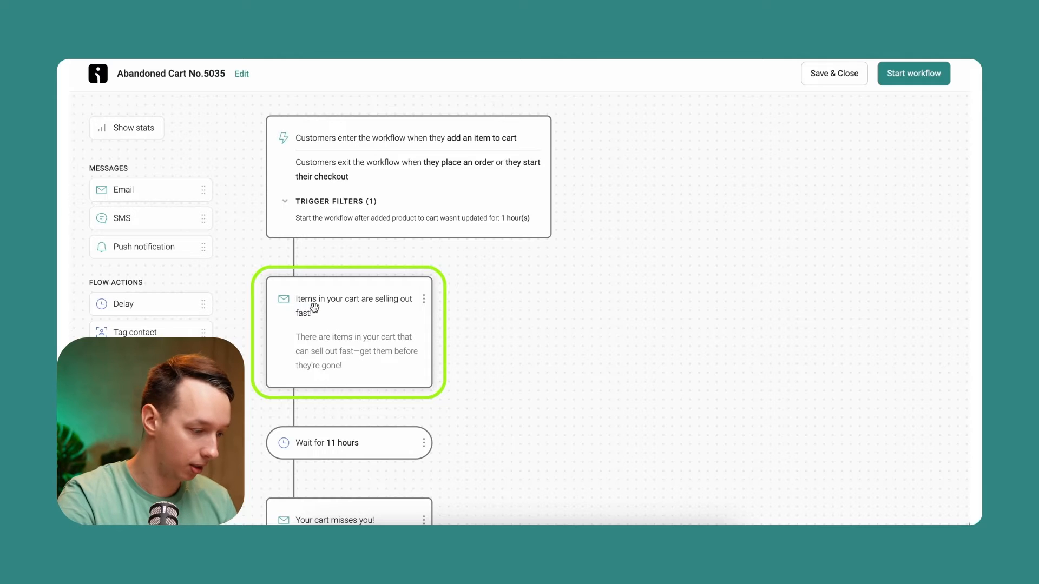
# - Open the first cart-reminder email's settings, then its content in the email editor
pyautogui.click(348, 305)
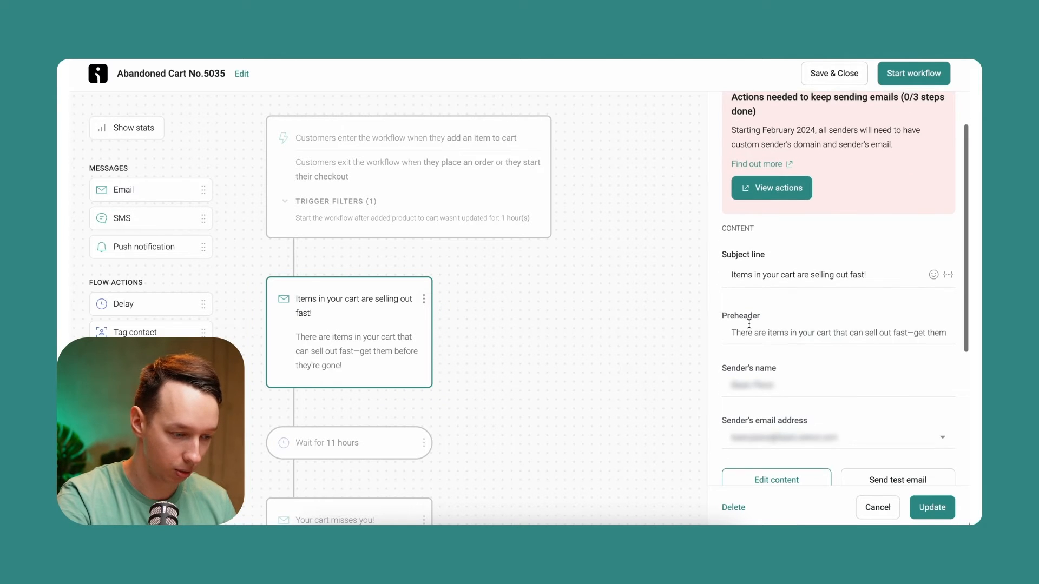
pyautogui.scroll(-3)
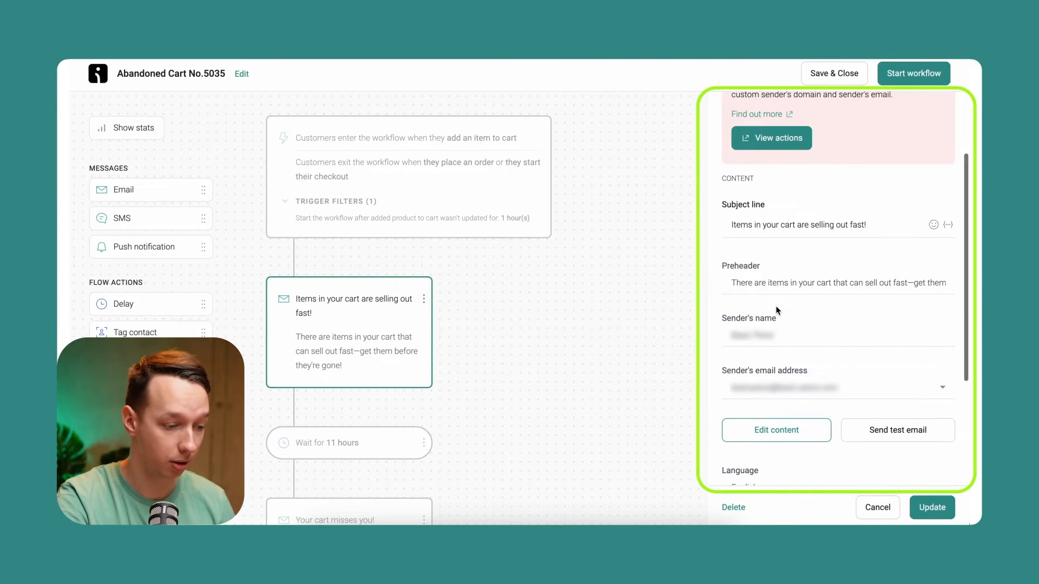
pyautogui.scroll(-3)
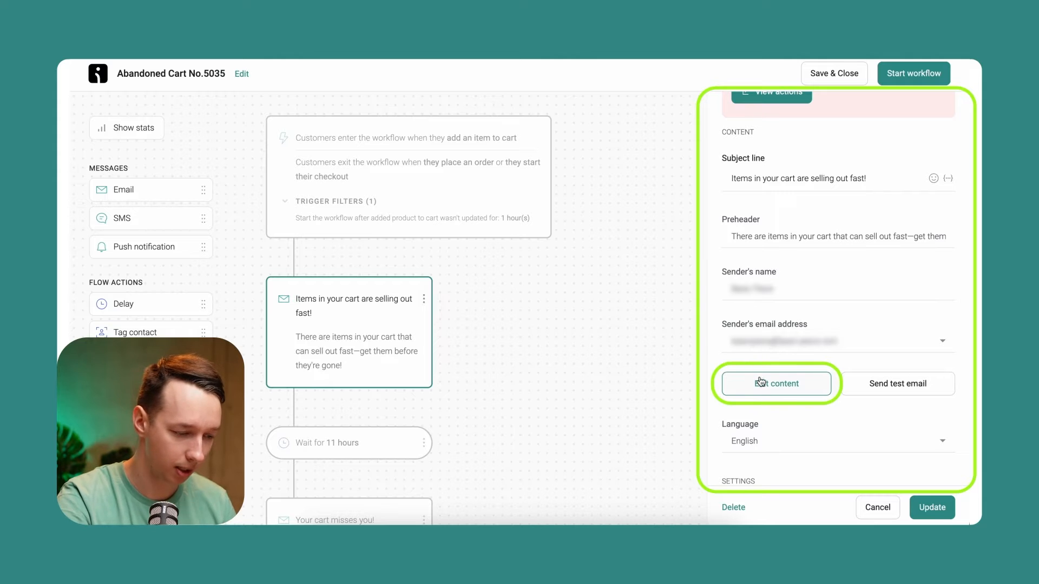
pyautogui.click(774, 383)
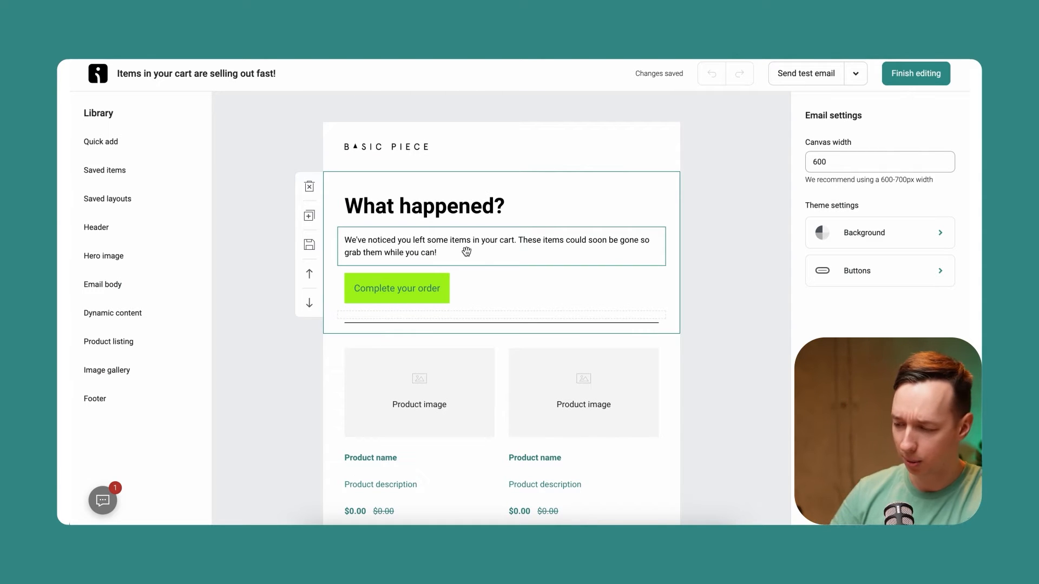
# - Browse the available blocks, inspect the 'Complete your order' button, and finish editing
pyautogui.click(101, 141)
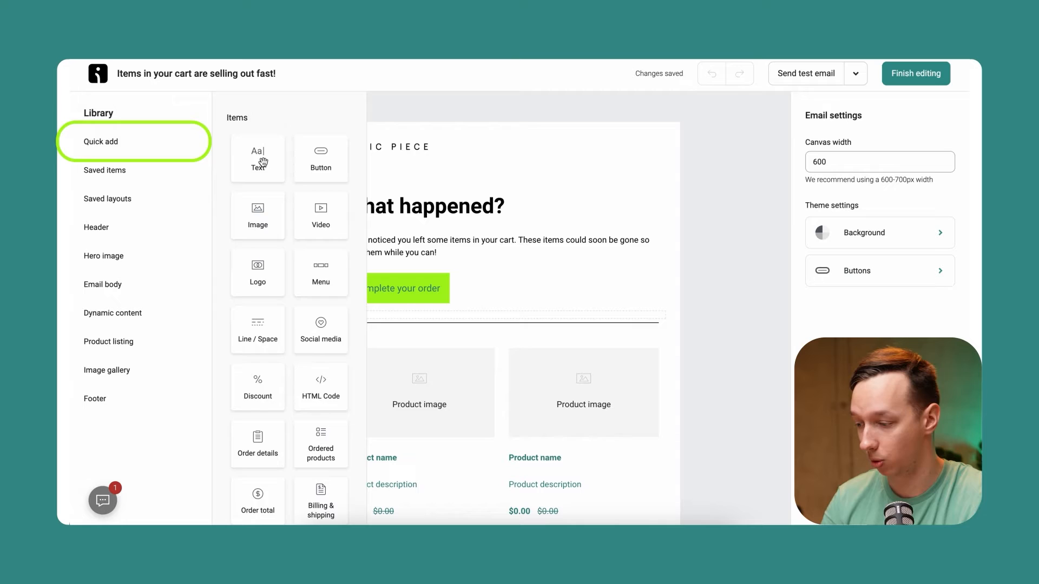
pyautogui.click(396, 288)
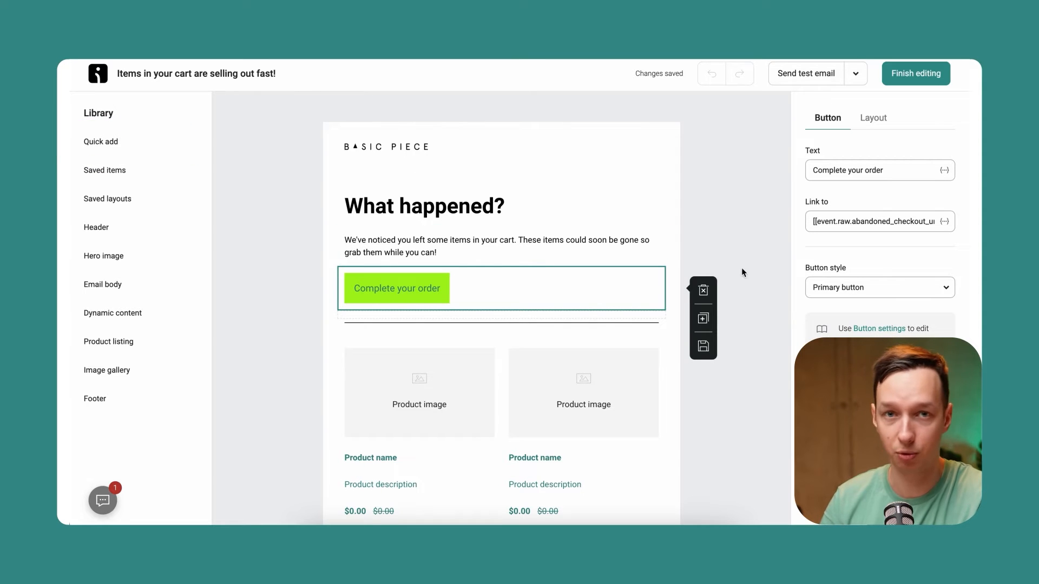
pyautogui.click(732, 189)
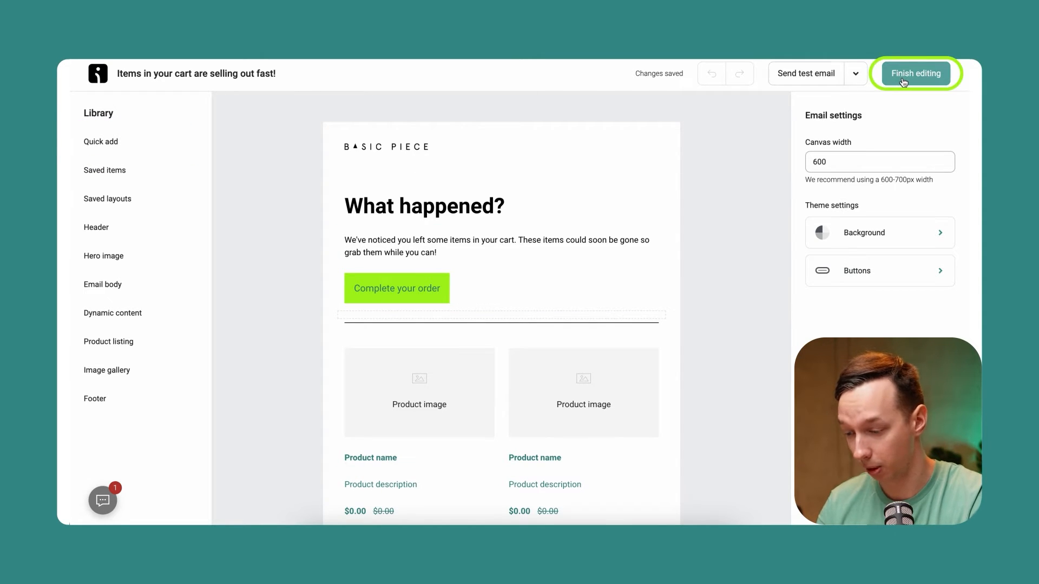
pyautogui.click(915, 73)
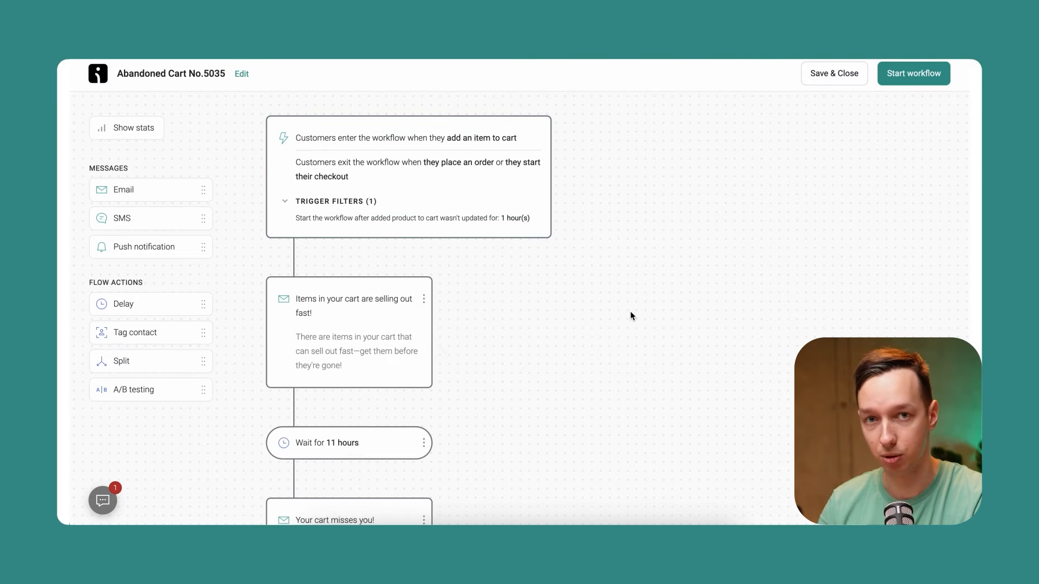
# - Scroll down the workflow to the 'Your cart misses you!' email and open it
pyautogui.scroll(-3)
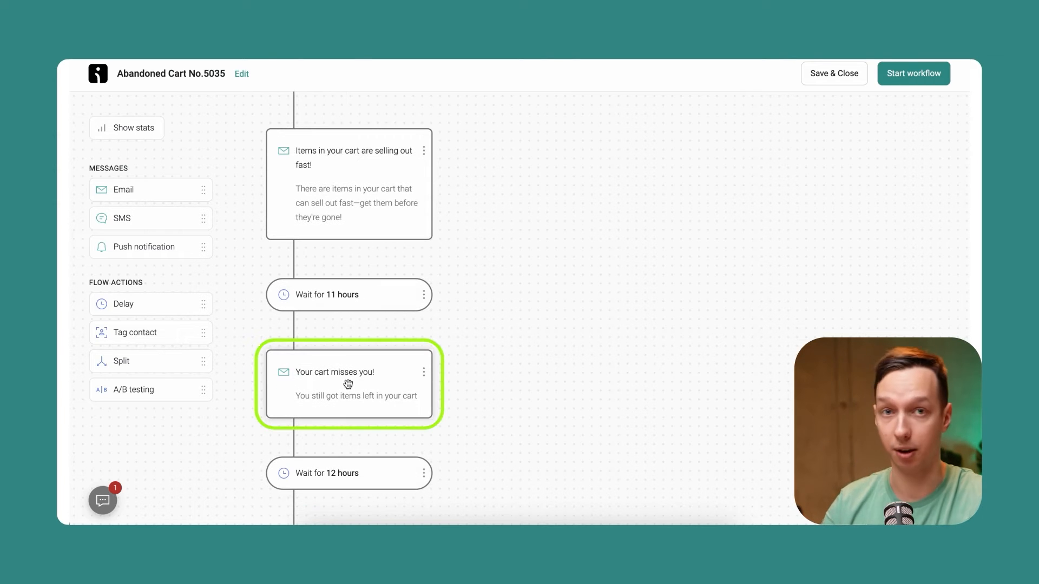
pyautogui.click(348, 384)
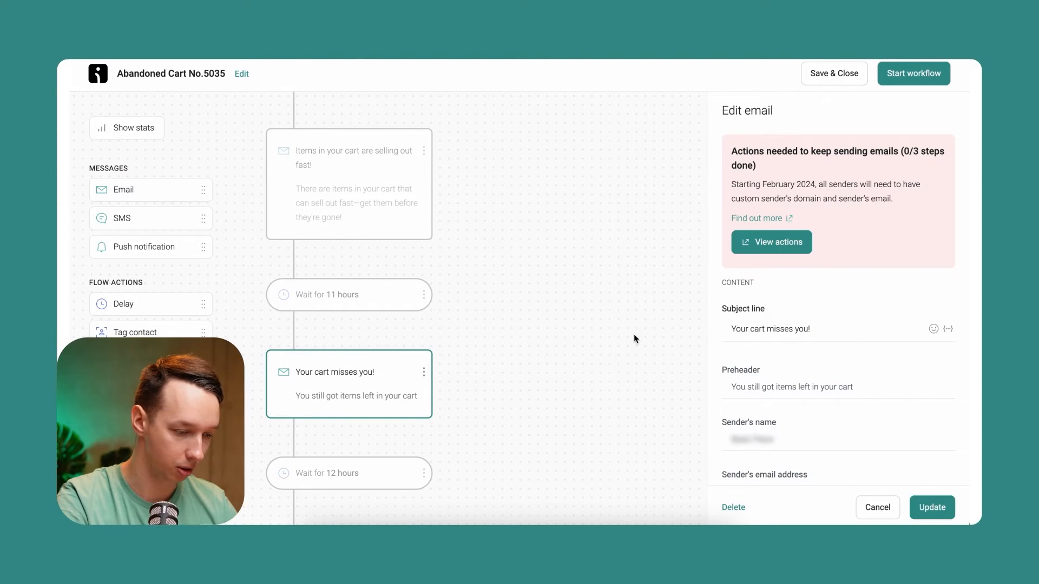
pyautogui.scroll(-3)
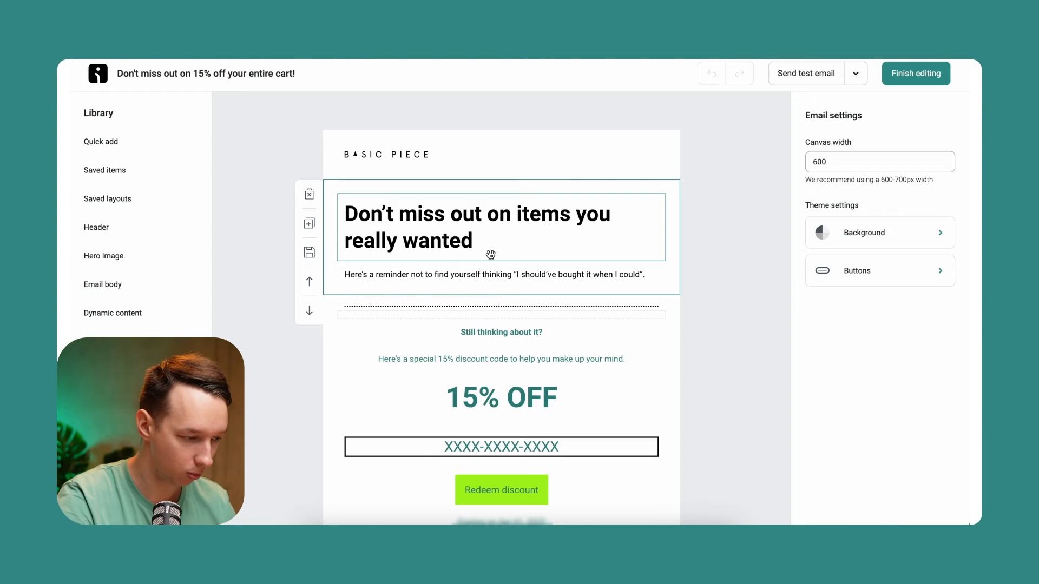
pyautogui.click(501, 398)
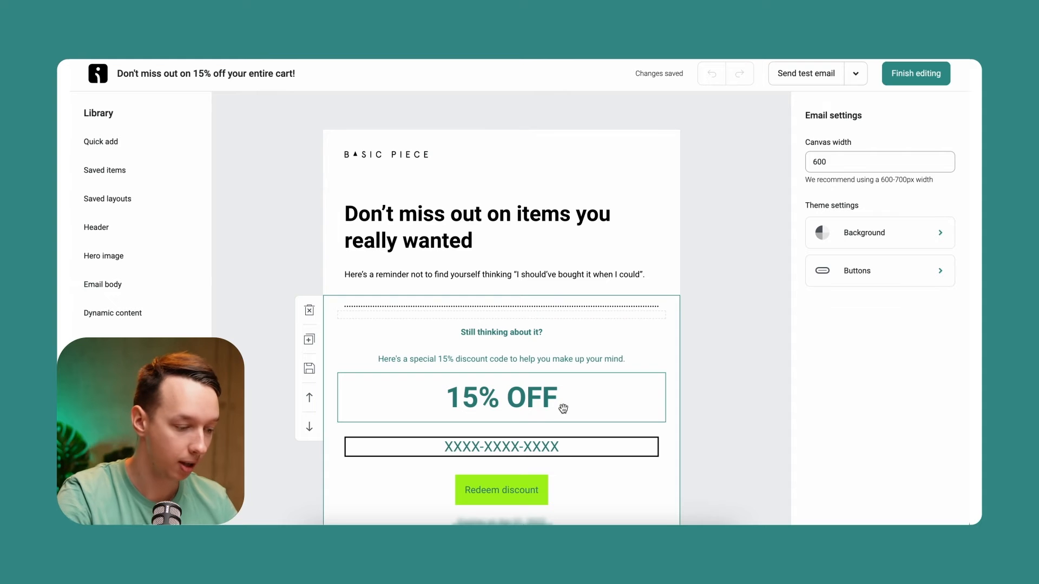
pyautogui.click(500, 397)
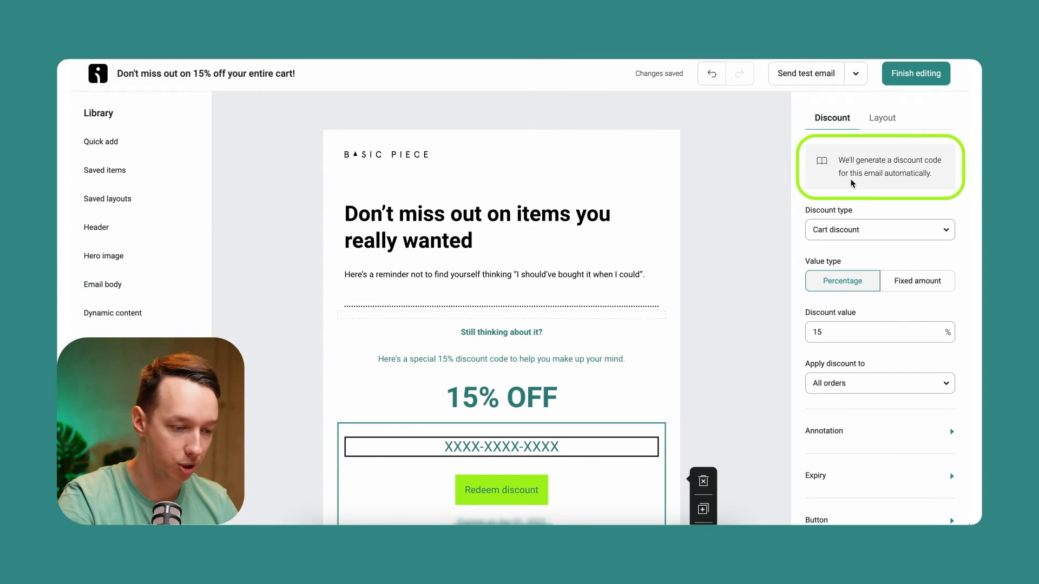
pyautogui.scroll(-3)
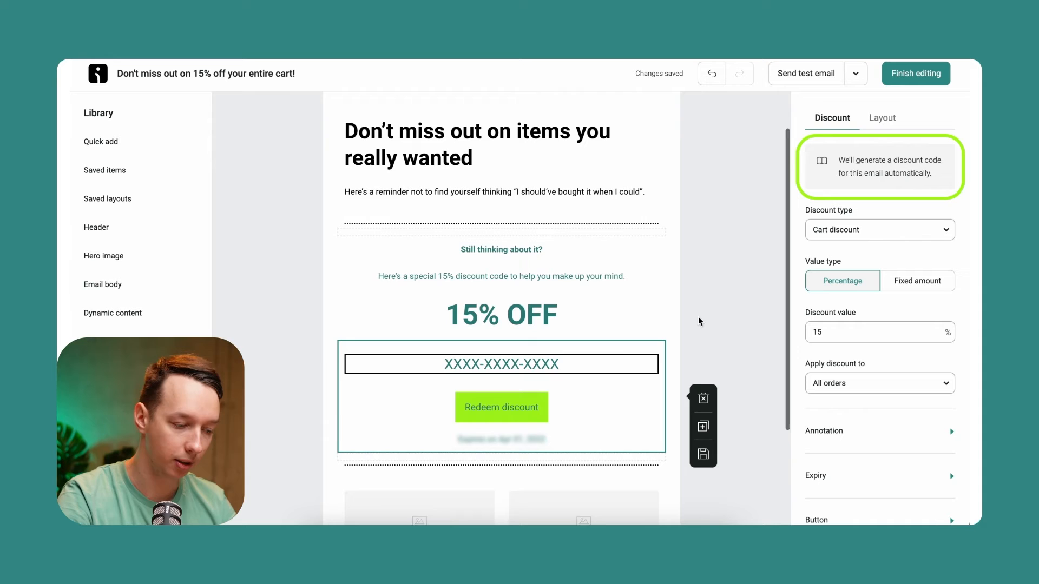
pyautogui.scroll(-3)
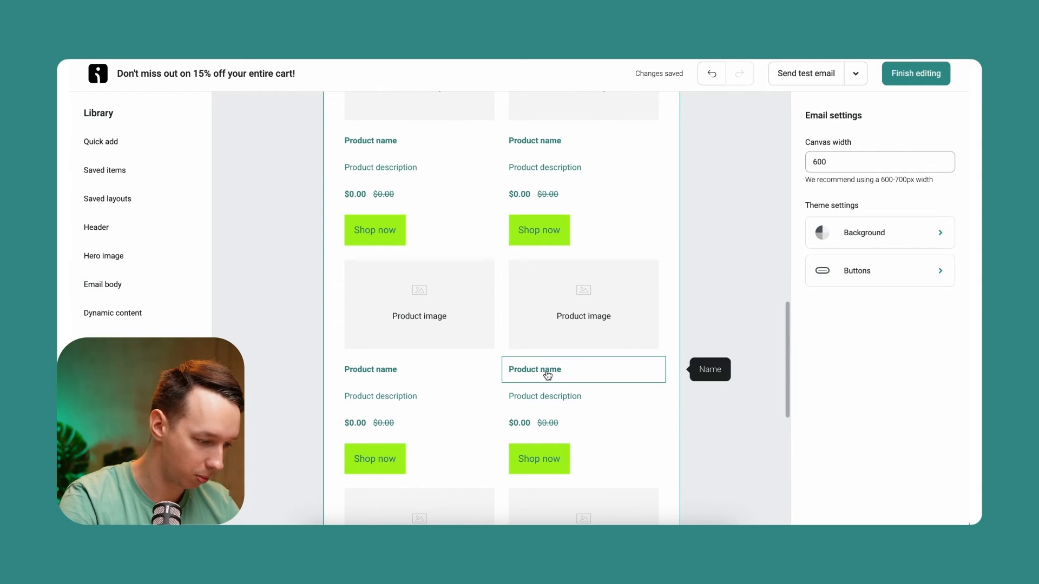
pyautogui.moveTo(501, 324)
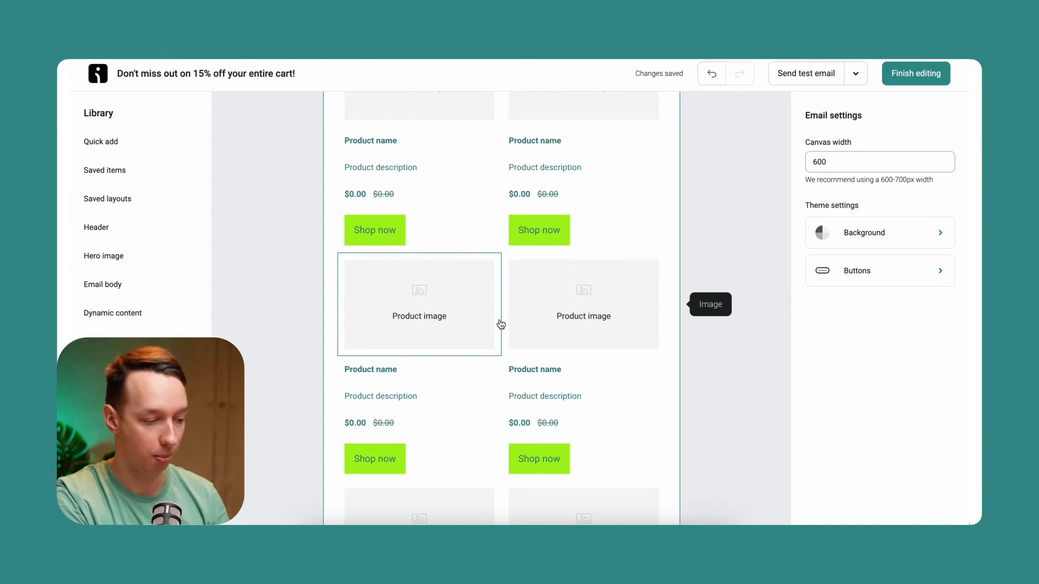
pyautogui.click(583, 304)
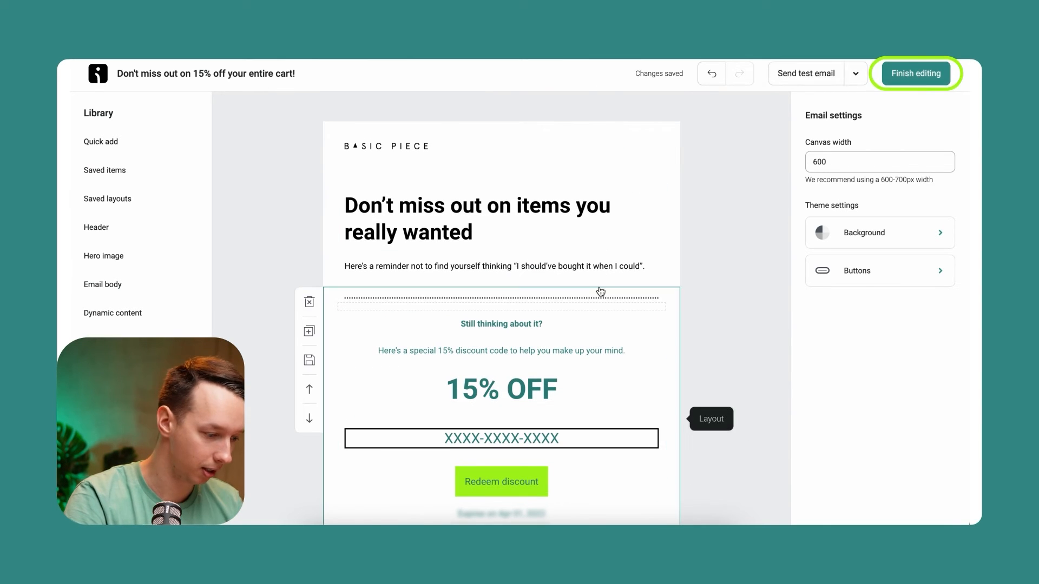
# - Finish editing the 15% discount email and scroll through the workflow diagram
pyautogui.click(914, 73)
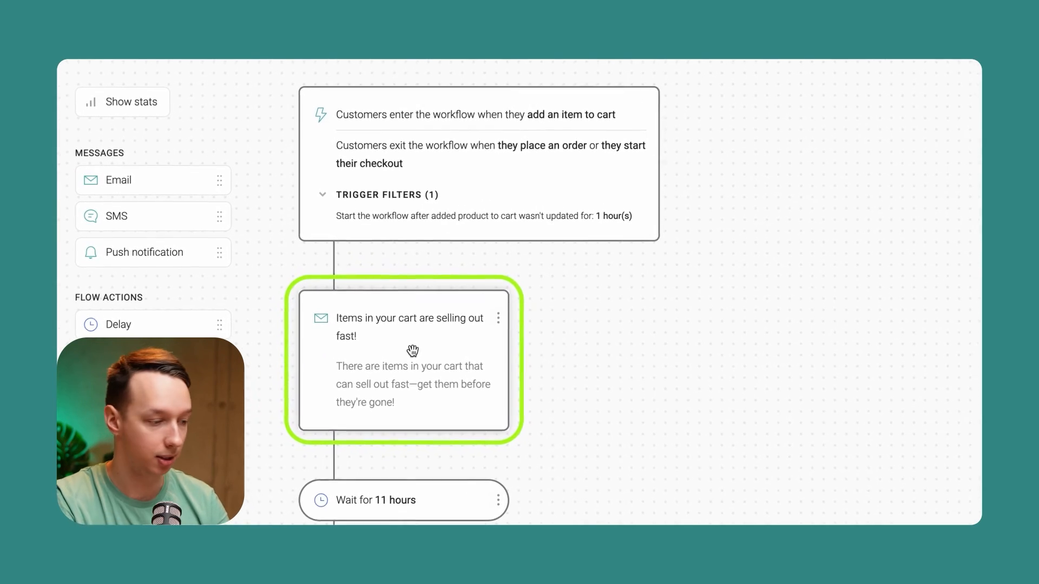
pyautogui.scroll(-3)
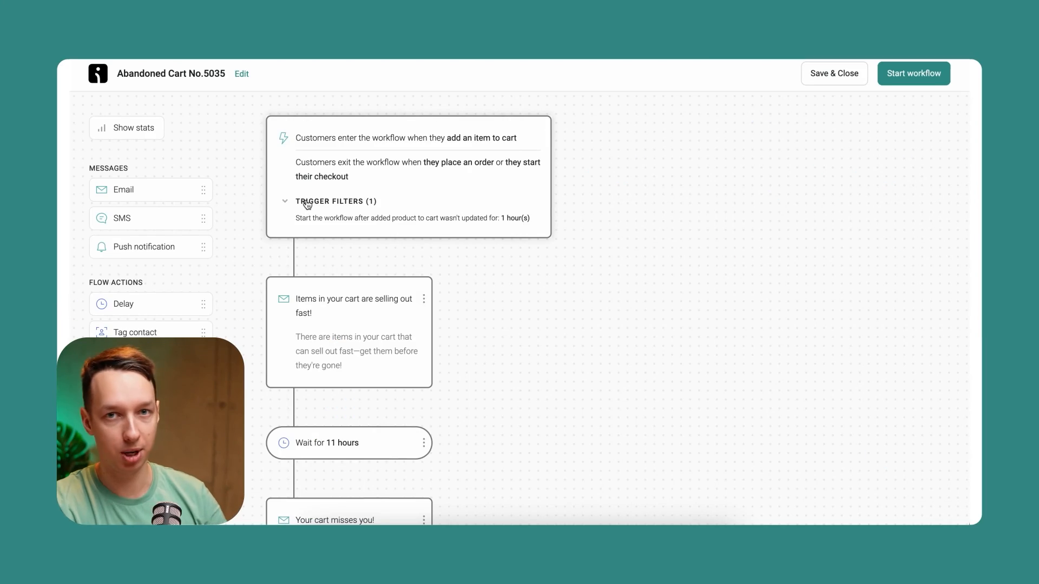
# - Show the workflow's entry and exit stats, all zero, and scroll through them
pyautogui.click(126, 127)
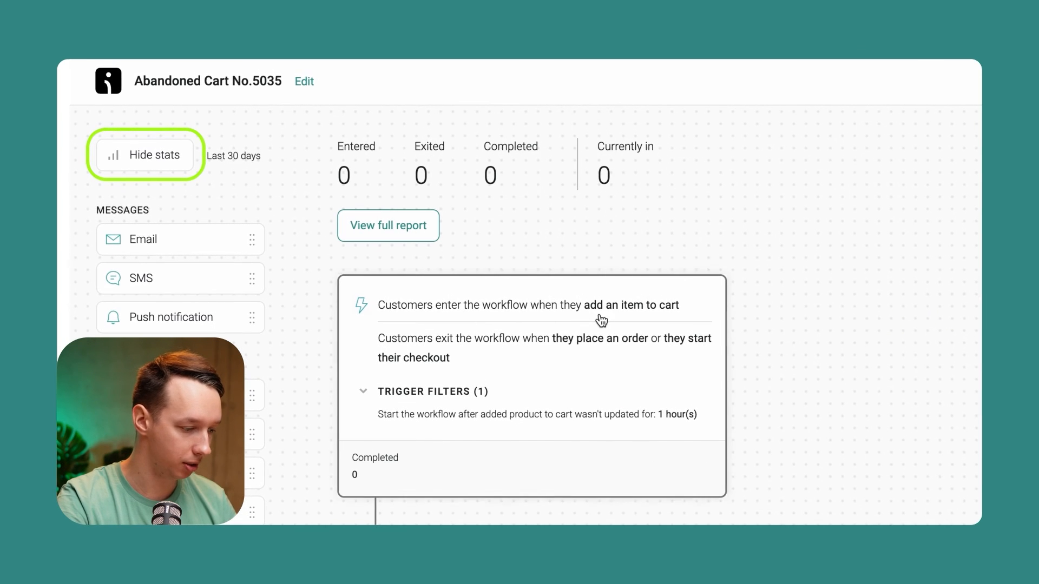
pyautogui.moveTo(846, 325)
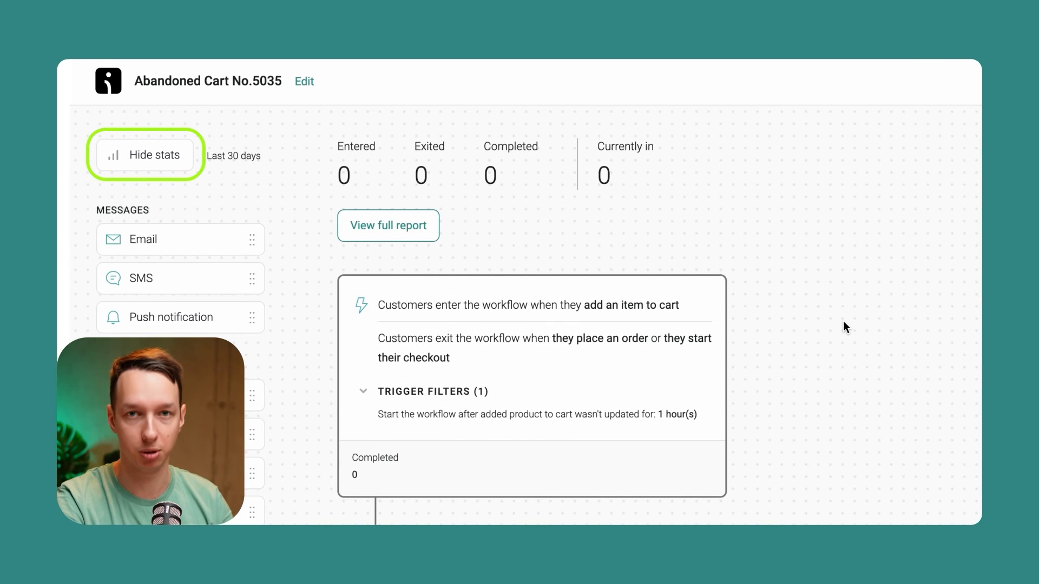
pyautogui.scroll(-3)
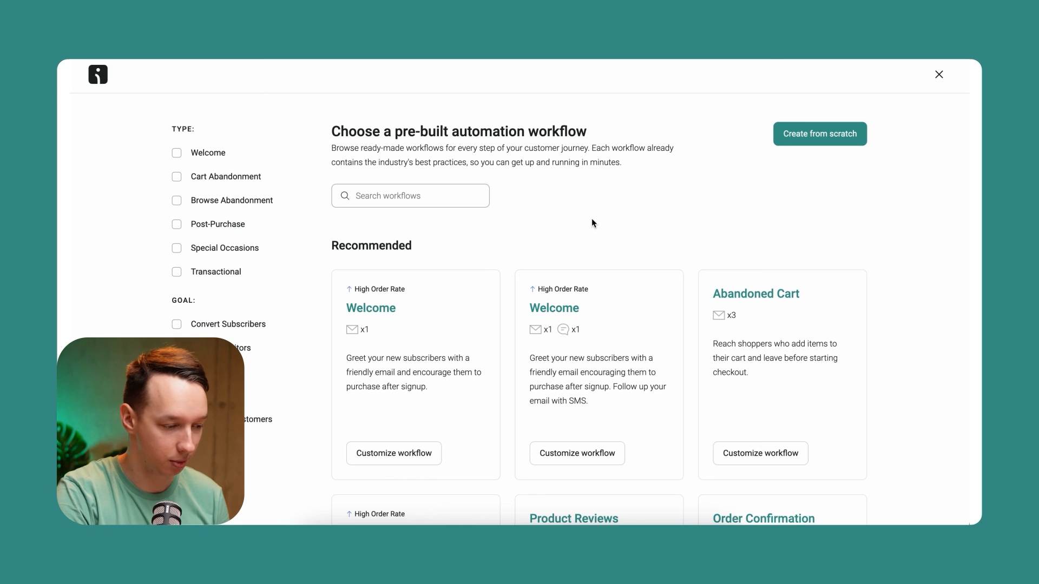
pyautogui.scroll(-3)
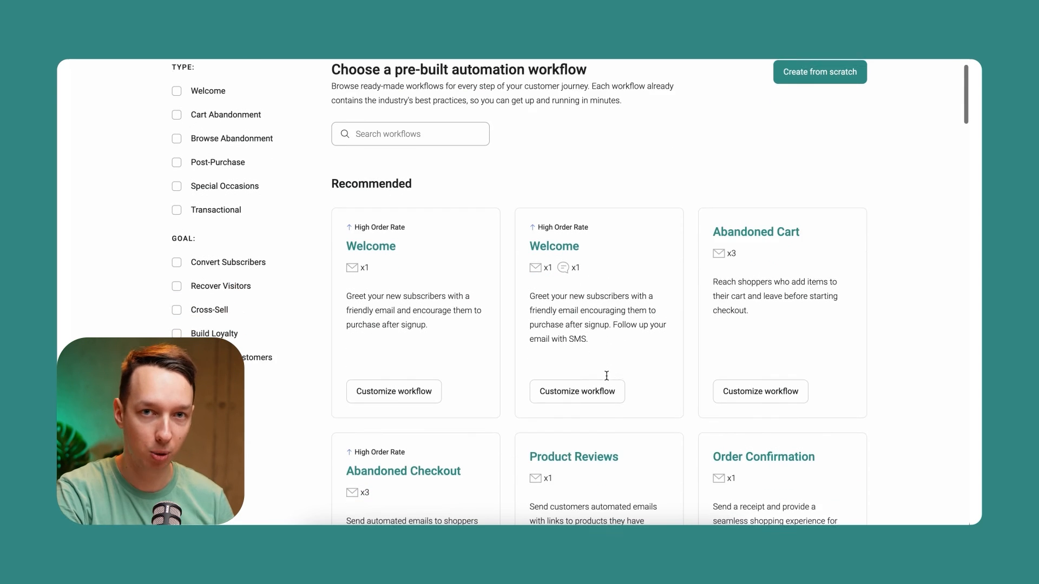